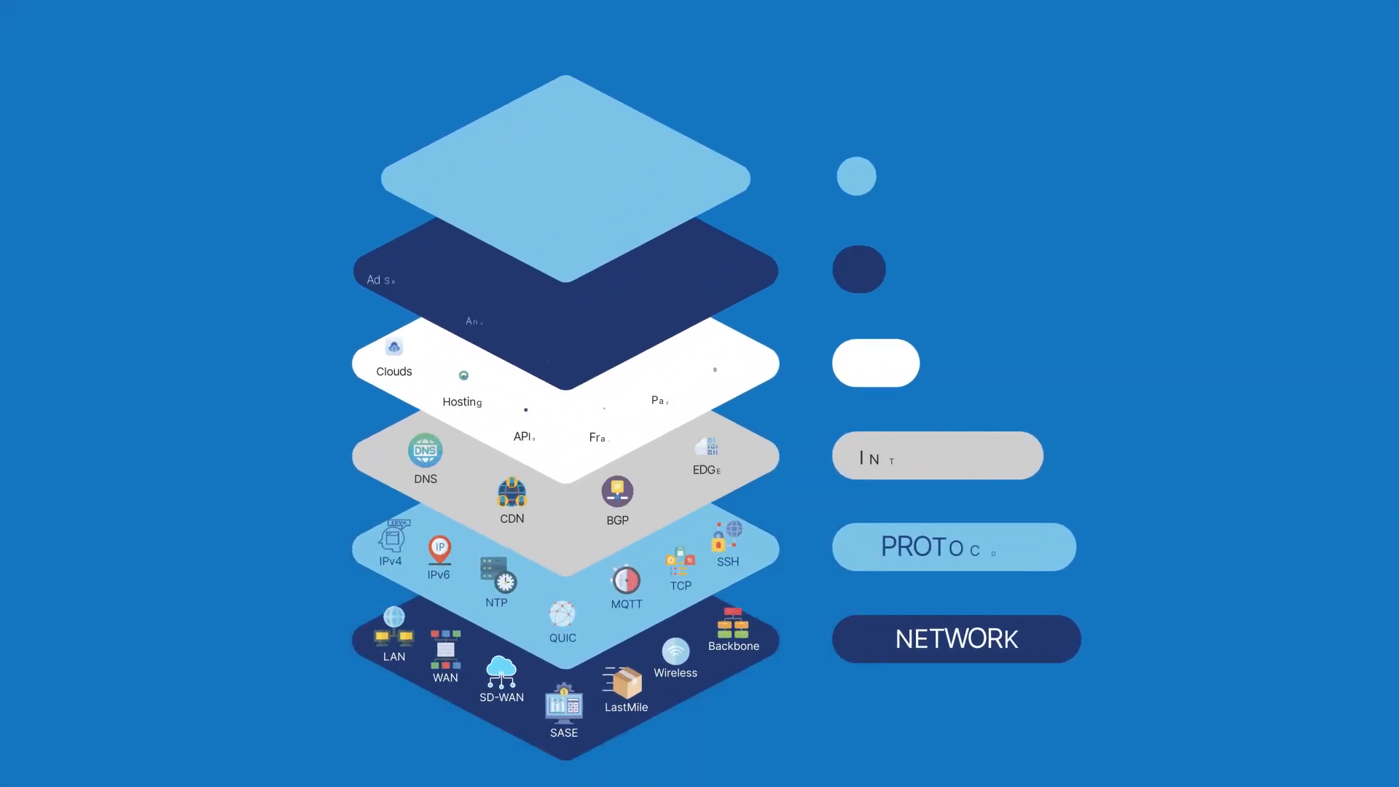
pyautogui.scroll(-3)
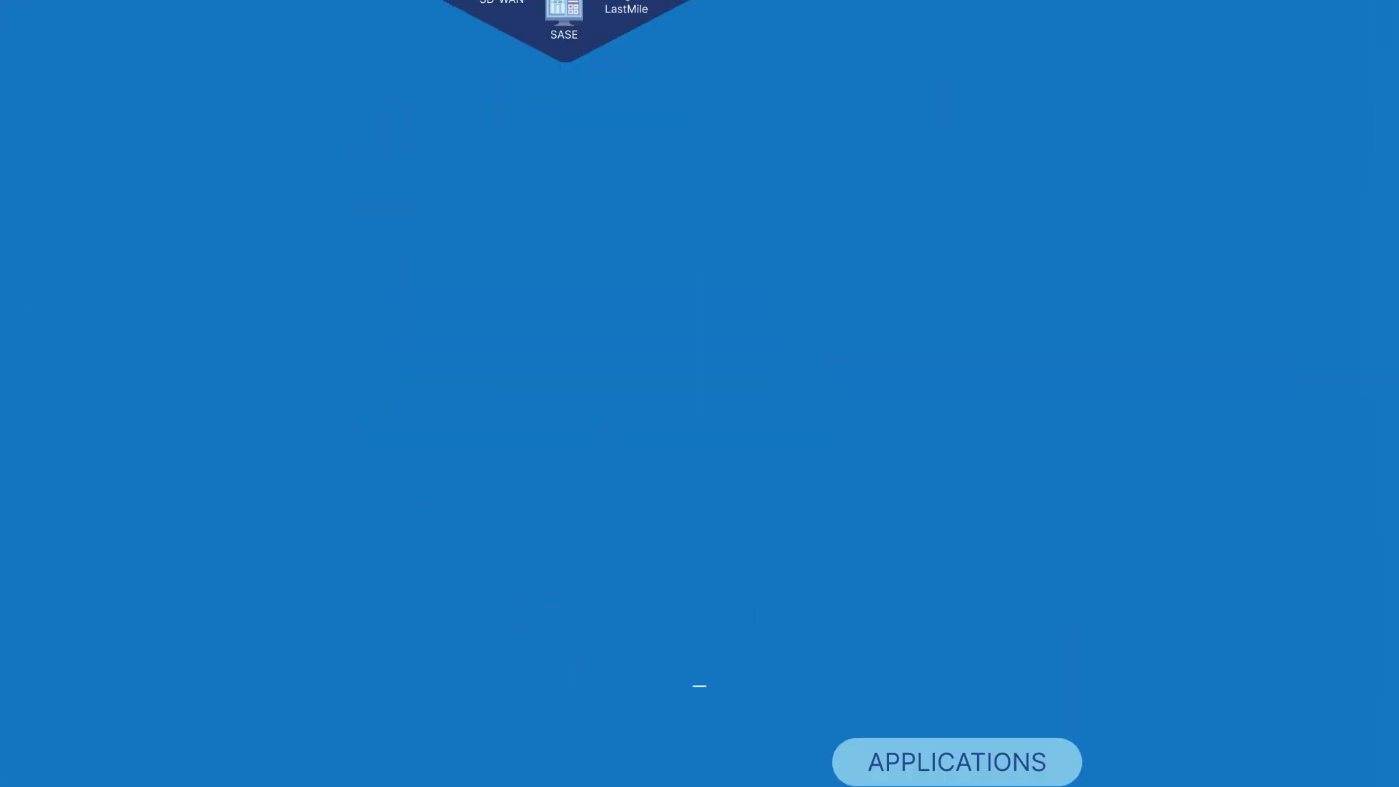